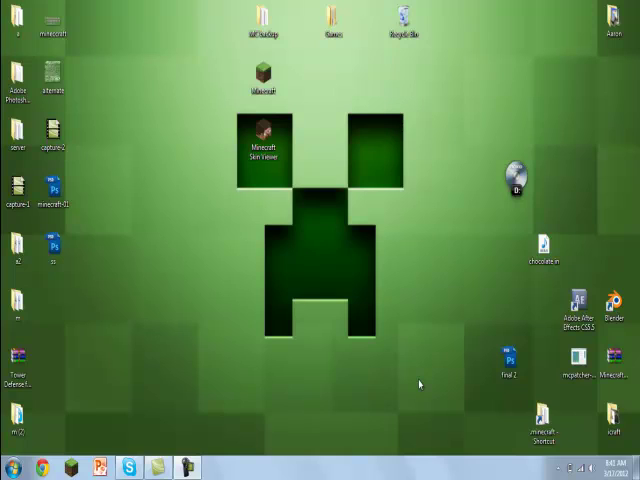
Step: Open the desktop .minecraft shortcut to reach the bin folder containing minecraft.jar
{"action": "left_click", "coordinate": [10, 462]}
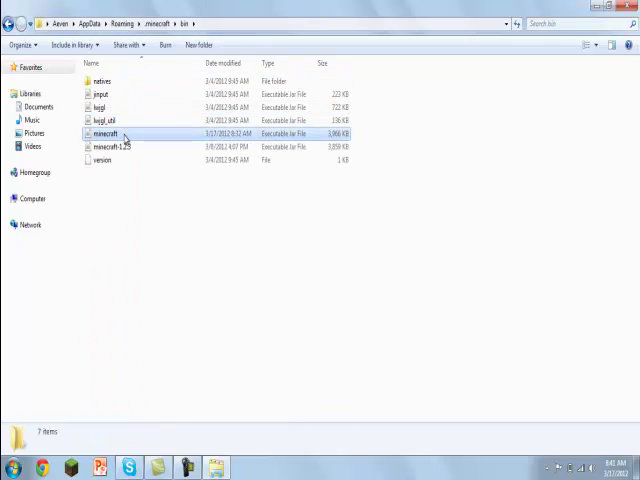
Step: Open minecraft.jar with WinRAR to list its archive folders
{"action": "right_click", "coordinate": [103, 133]}
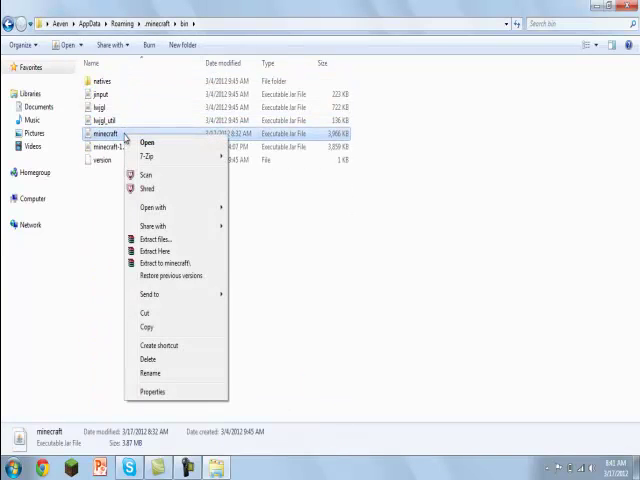
{"action": "left_click", "coordinate": [154, 238]}
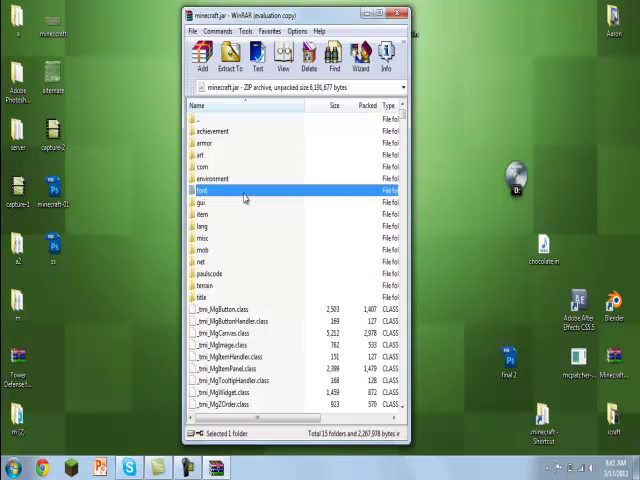
Step: Enter the jar's font folder, copy default.png to the desktop, and remove alternate.png
{"action": "double_click", "coordinate": [202, 189]}
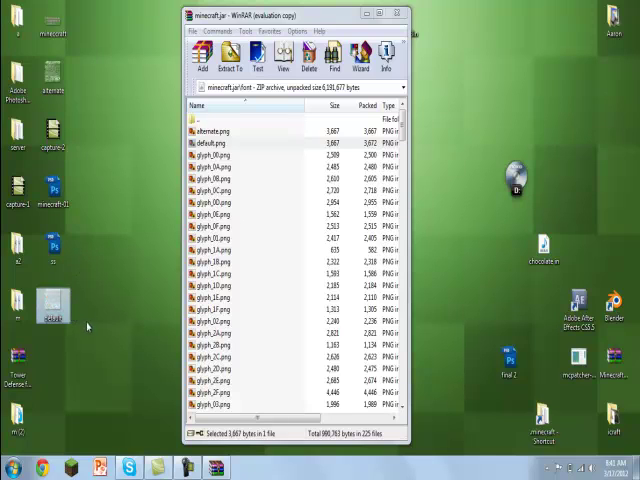
{"action": "left_click", "coordinate": [210, 131]}
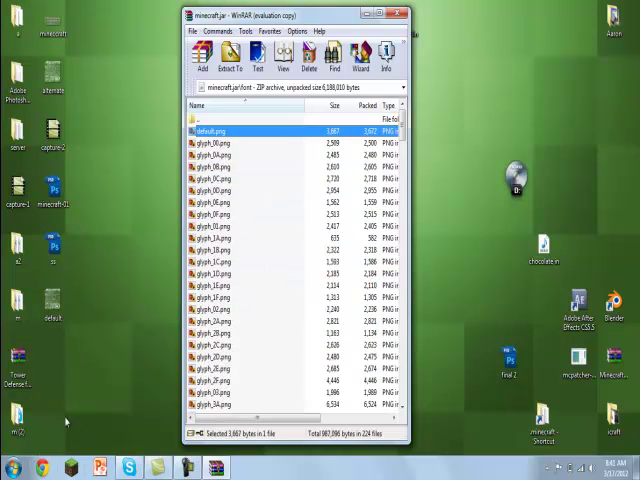
{"action": "mouse_move", "coordinate": [56, 315]}
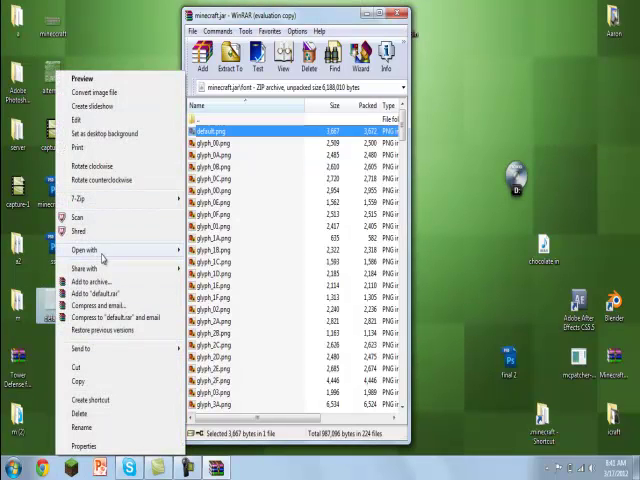
Step: Rename the desktop default.png copy to alternate, add it to the font folder, close WinRAR
{"action": "left_click", "coordinate": [95, 438]}
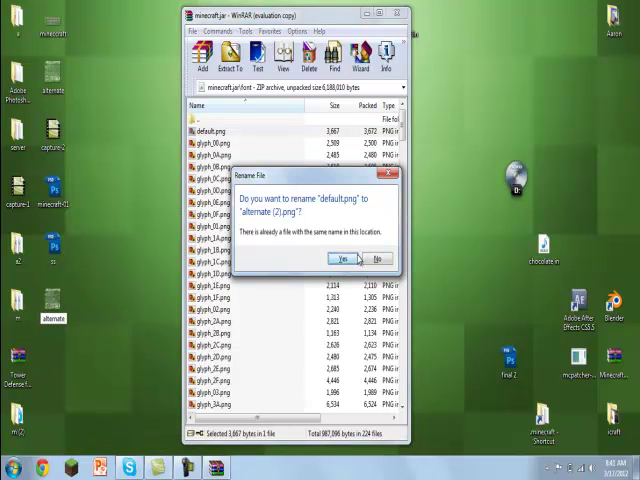
{"action": "mouse_move", "coordinate": [350, 258]}
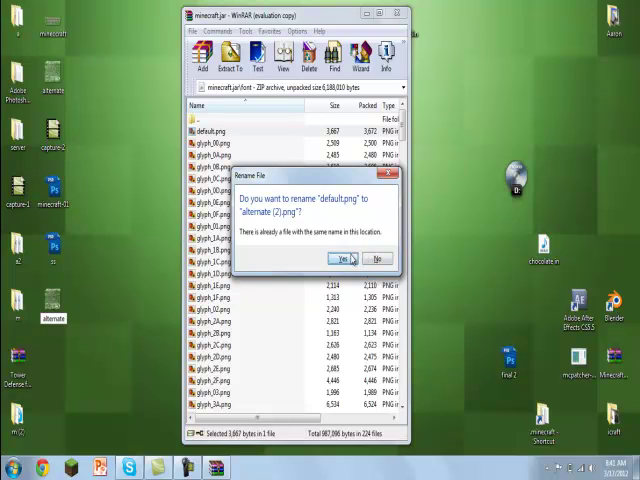
{"action": "left_click", "coordinate": [349, 258]}
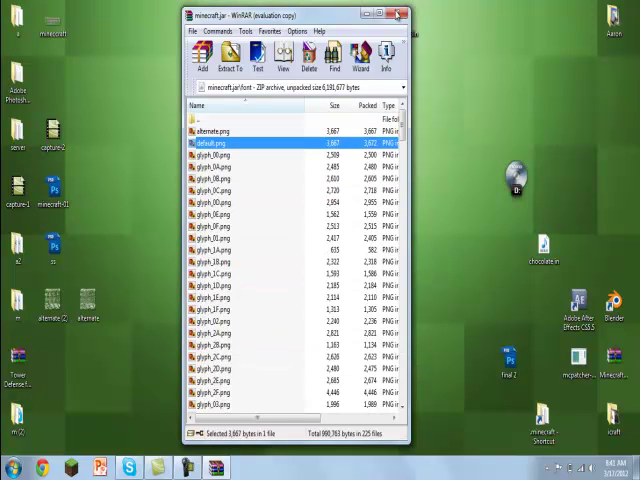
{"action": "left_click", "coordinate": [402, 18]}
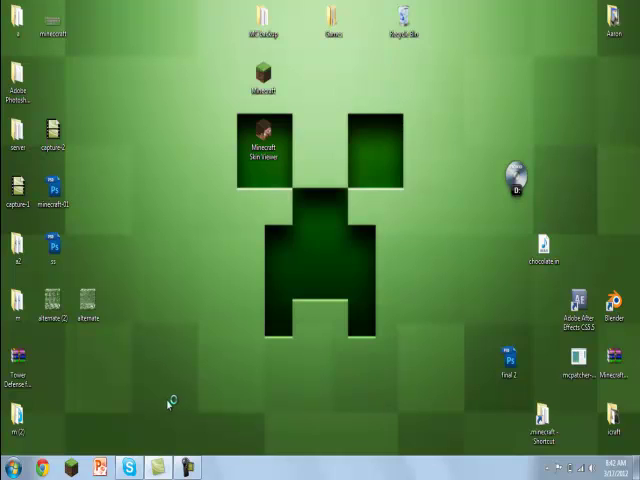
{"action": "mouse_move", "coordinate": [165, 398]}
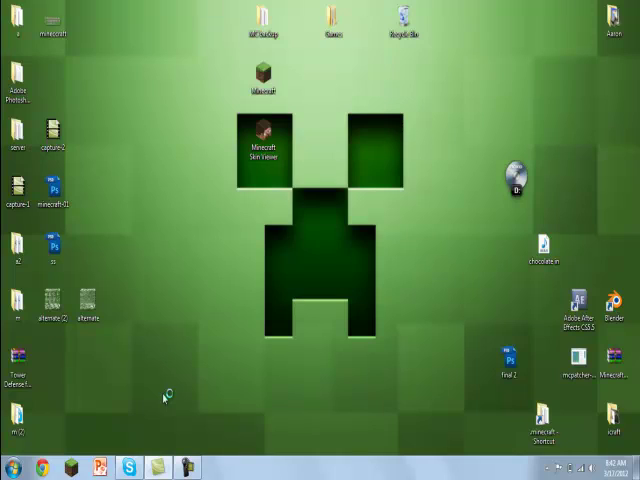
{"action": "mouse_move", "coordinate": [165, 398]}
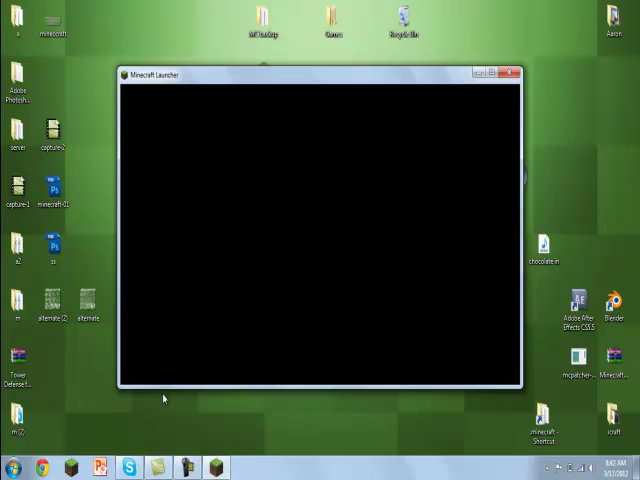
{"action": "mouse_move", "coordinate": [303, 235]}
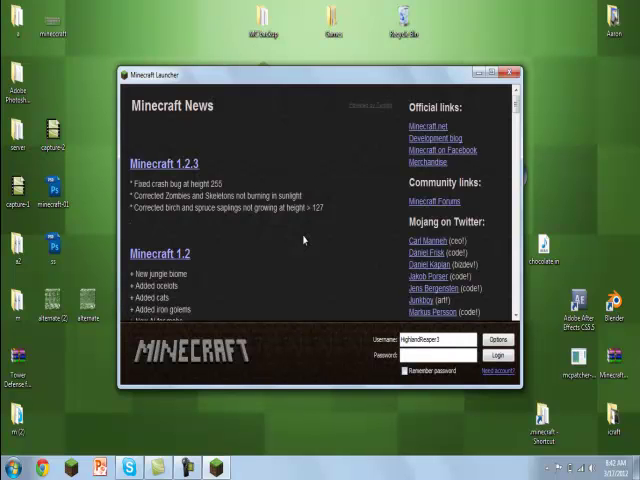
Step: Enter the account password and log in to launch Minecraft
{"action": "left_click", "coordinate": [440, 355]}
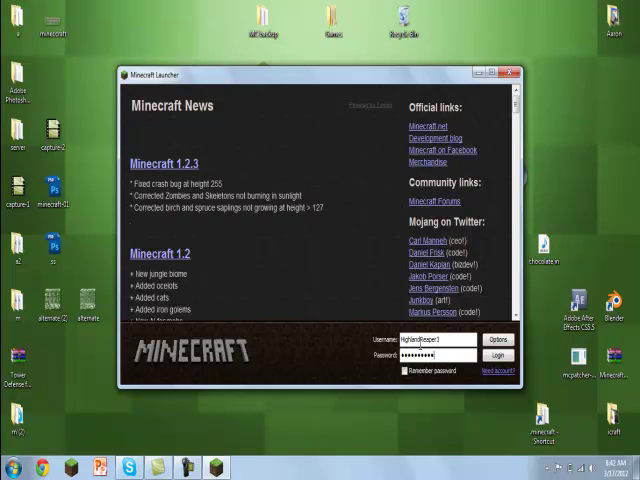
{"action": "left_click", "coordinate": [507, 355]}
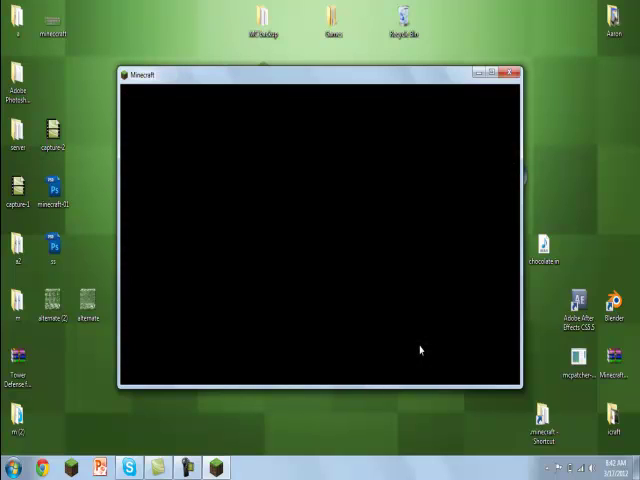
{"action": "mouse_move", "coordinate": [430, 275]}
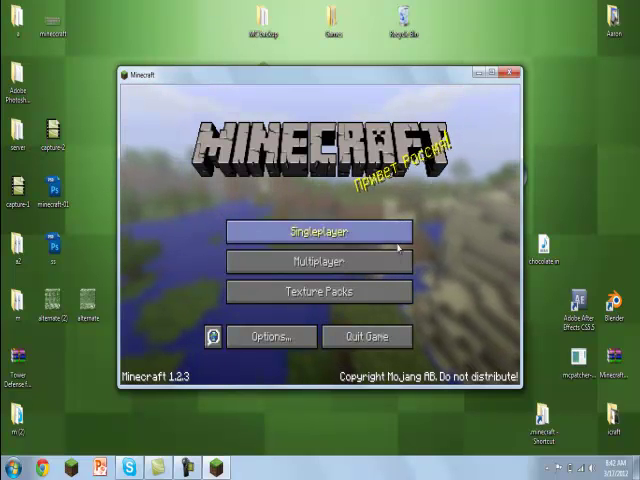
{"action": "mouse_move", "coordinate": [300, 217]}
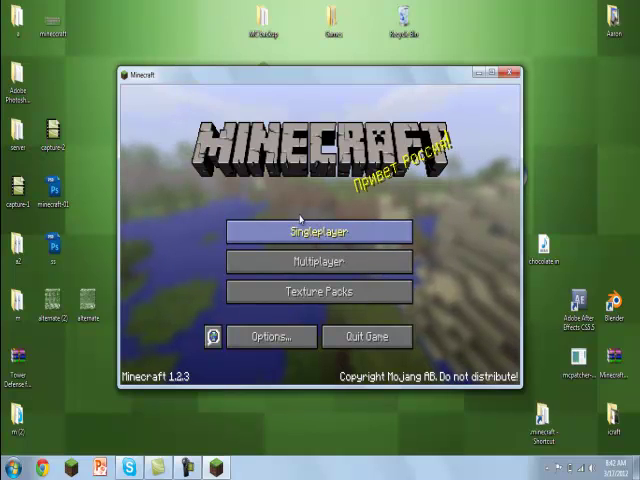
Step: Choose the Castle world from Singleplayer and start playing it
{"action": "left_click", "coordinate": [318, 231]}
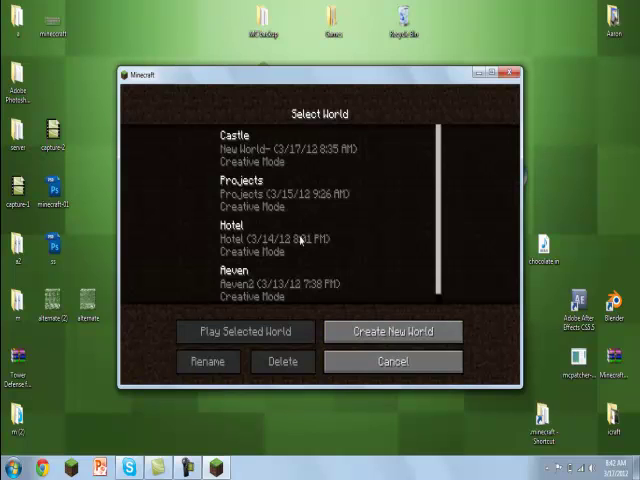
{"action": "left_click", "coordinate": [243, 331]}
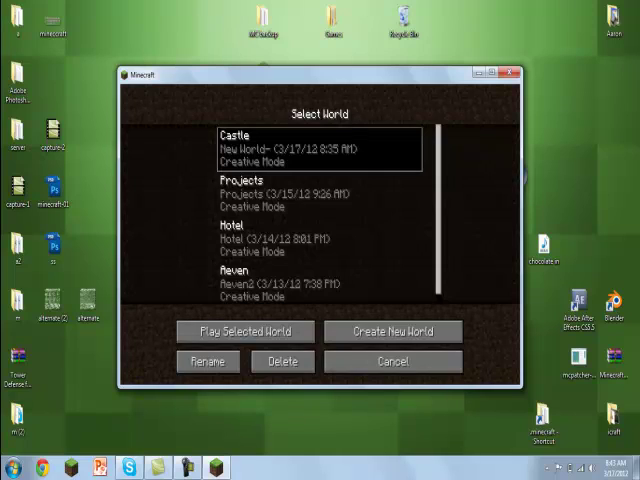
{"action": "left_click", "coordinate": [245, 331]}
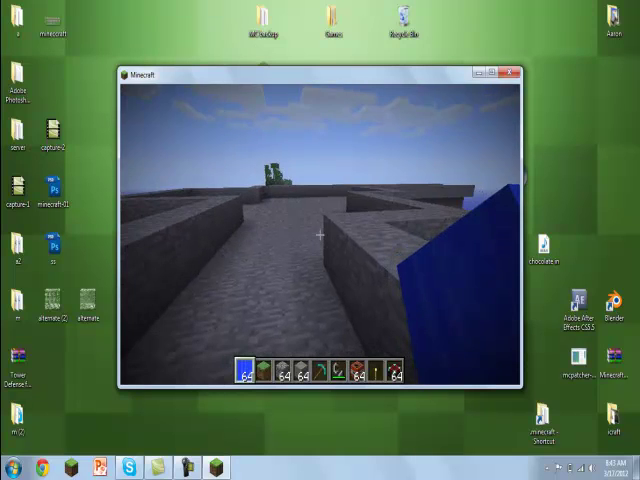
{"action": "mouse_move", "coordinate": [320, 234]}
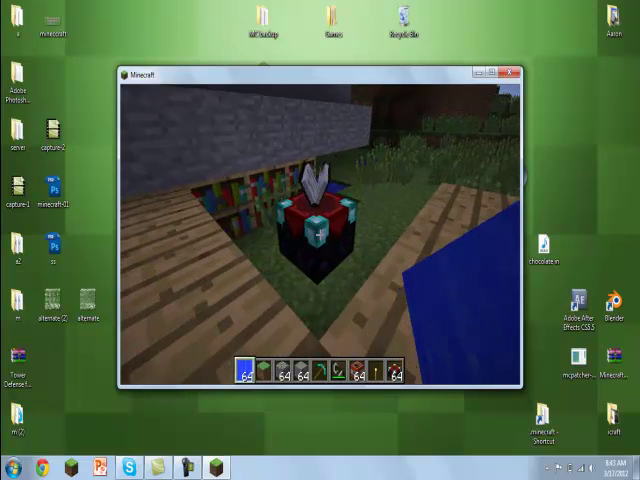
Step: Walk to the enchanting table and open its enchant screen
{"action": "key", "text": "e"}
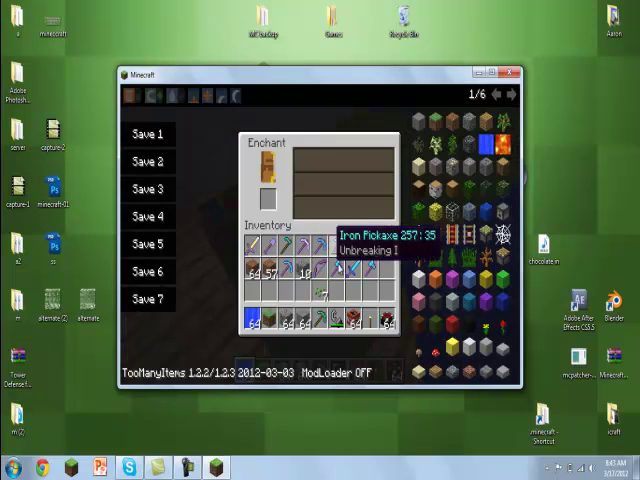
{"action": "left_click", "coordinate": [516, 97]}
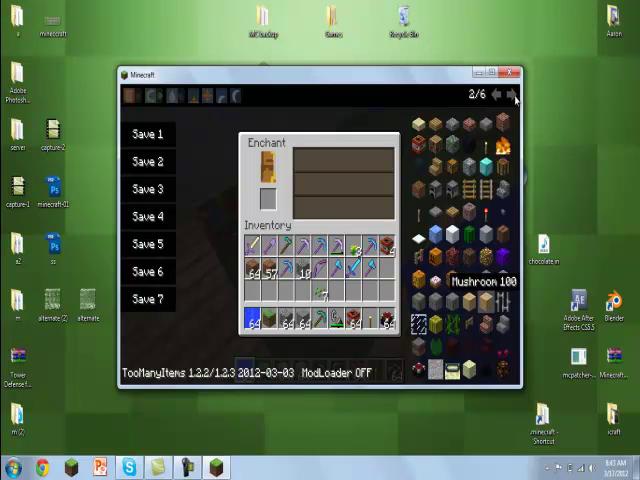
{"action": "left_click", "coordinate": [515, 95]}
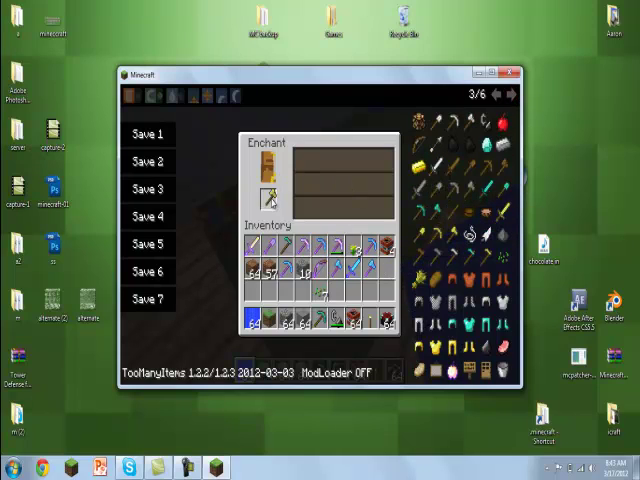
{"action": "left_click", "coordinate": [270, 158]}
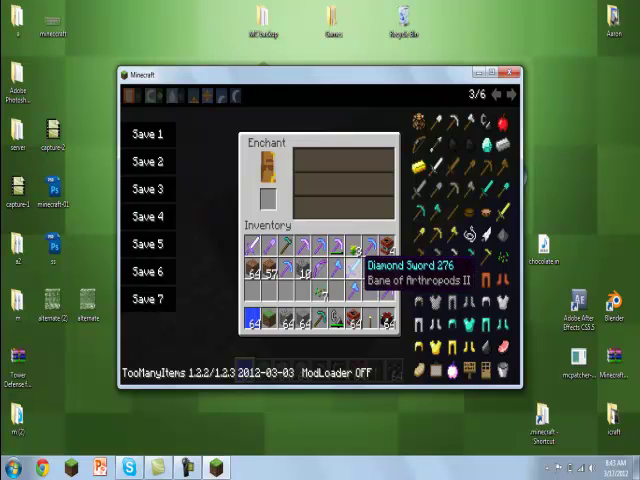
{"action": "key", "text": "Escape"}
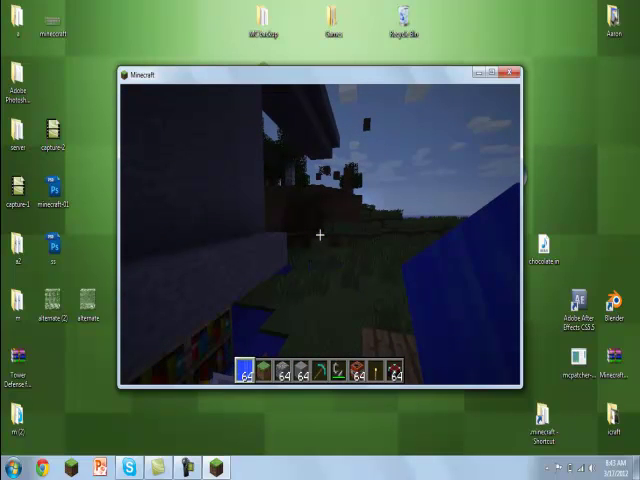